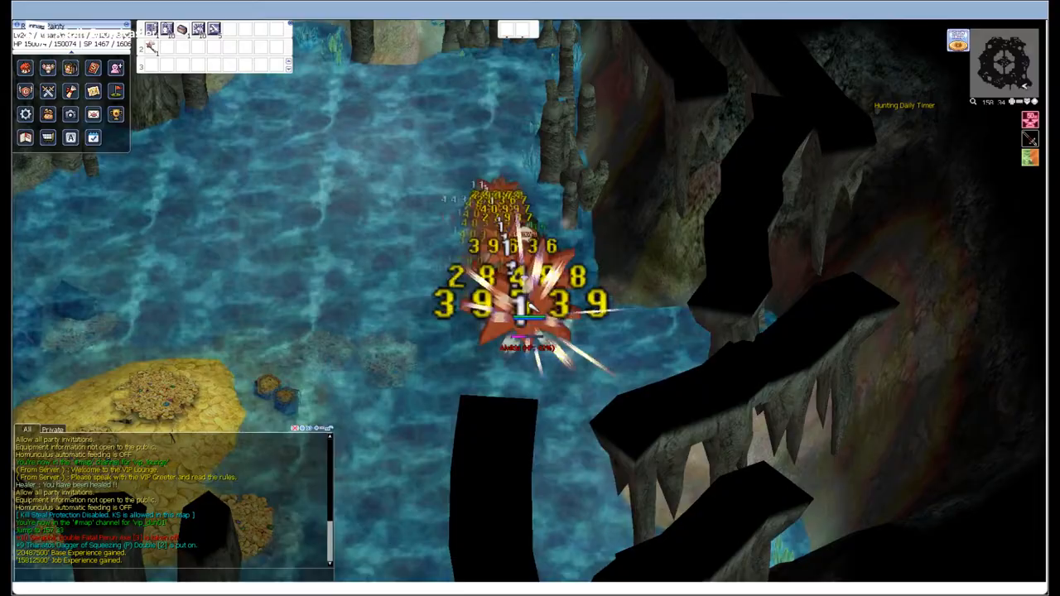
Open the Equipment window while the character keeps hitting the cave enemy.
left_click(46, 68)
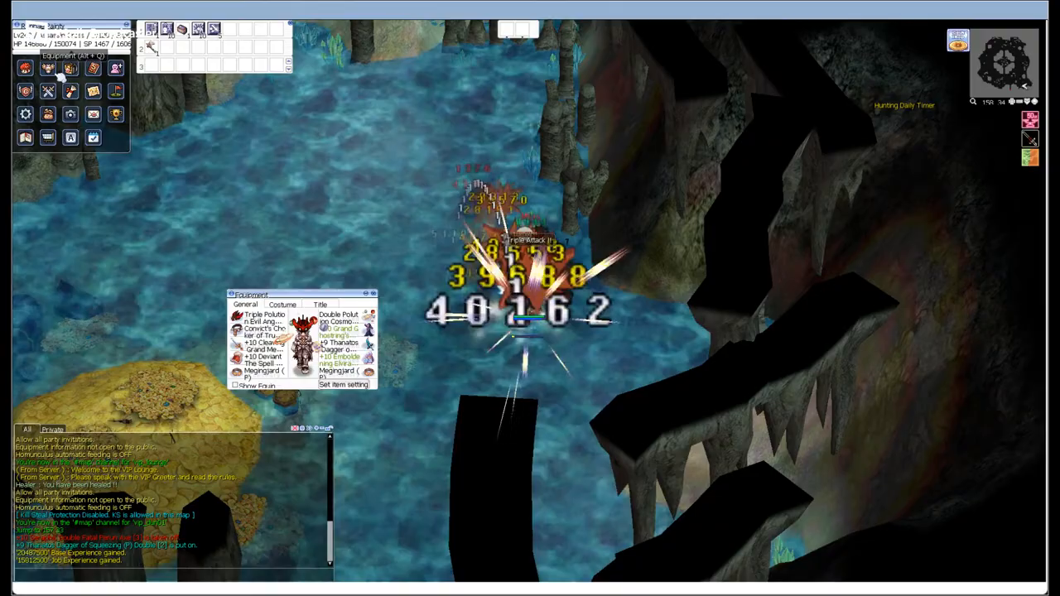